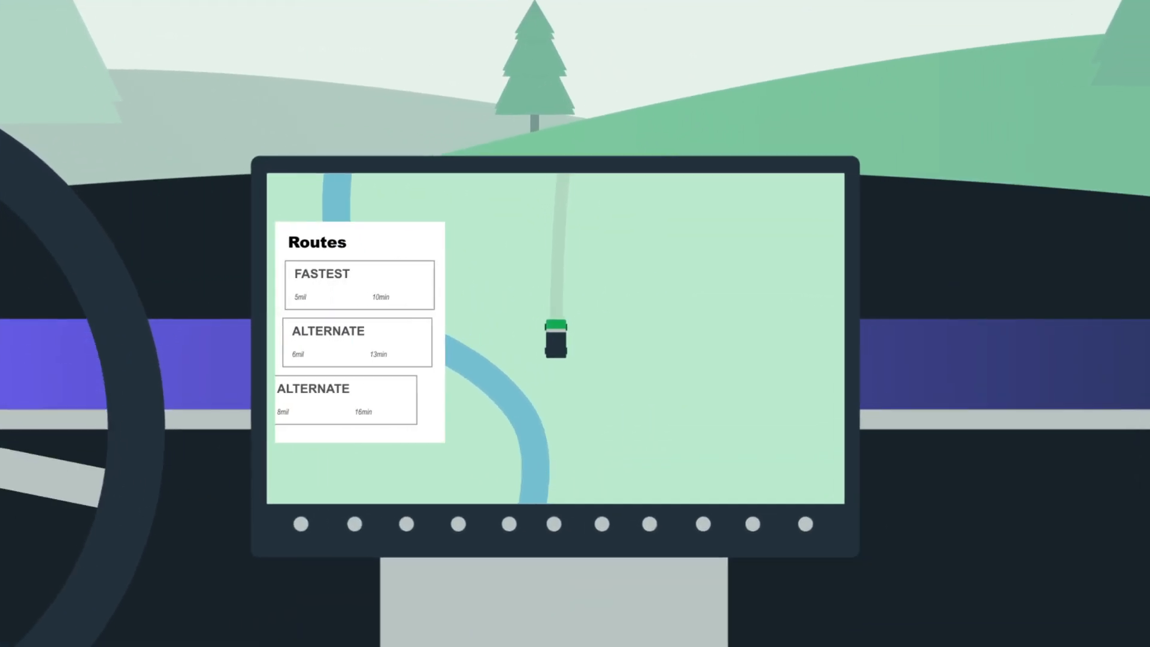
{"action": "left_click", "coordinate": [359, 284]}
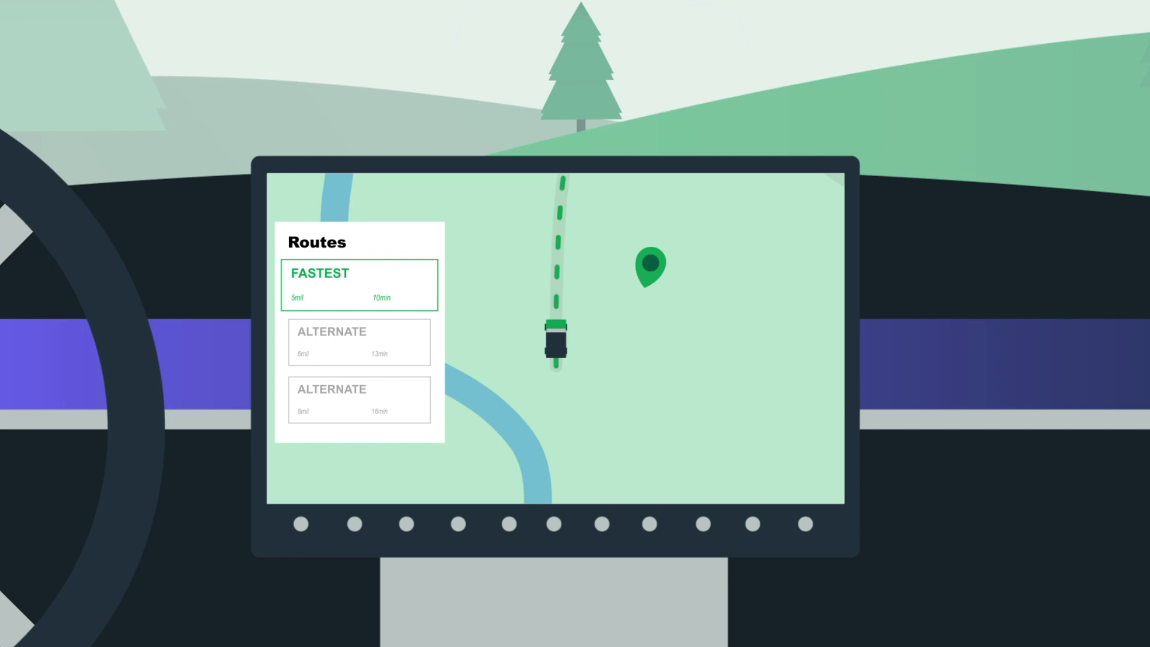